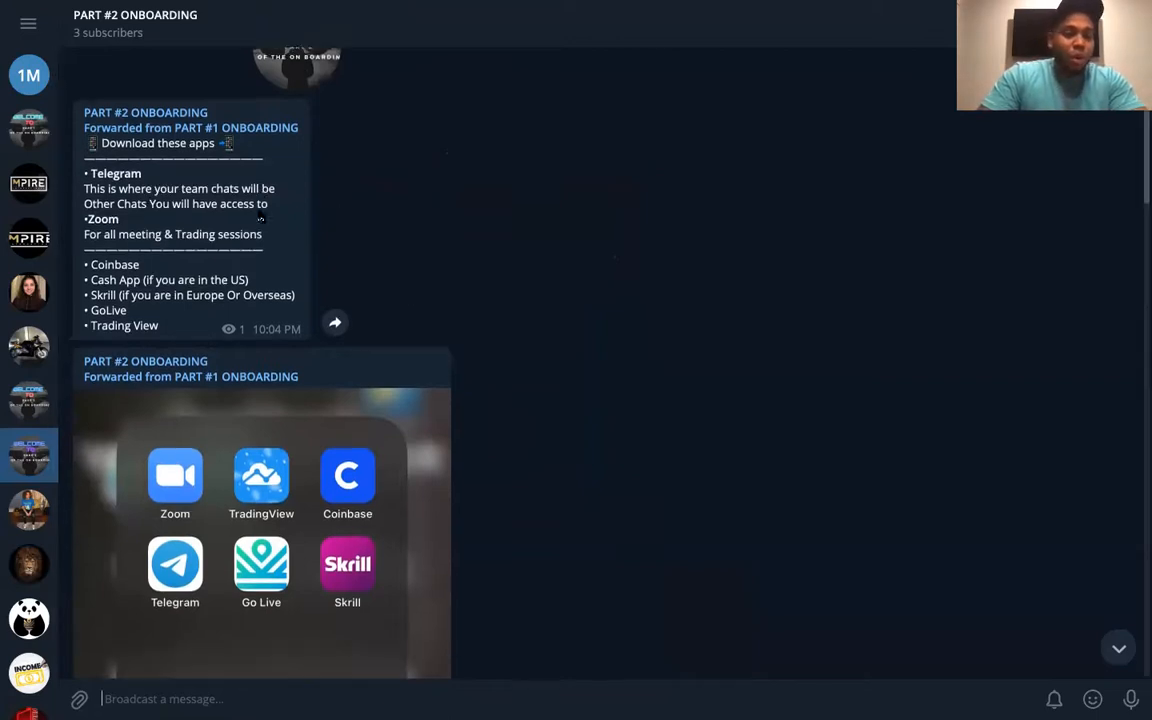
{"action": "scroll", "scroll_direction": "down", "scroll_amount": 3}
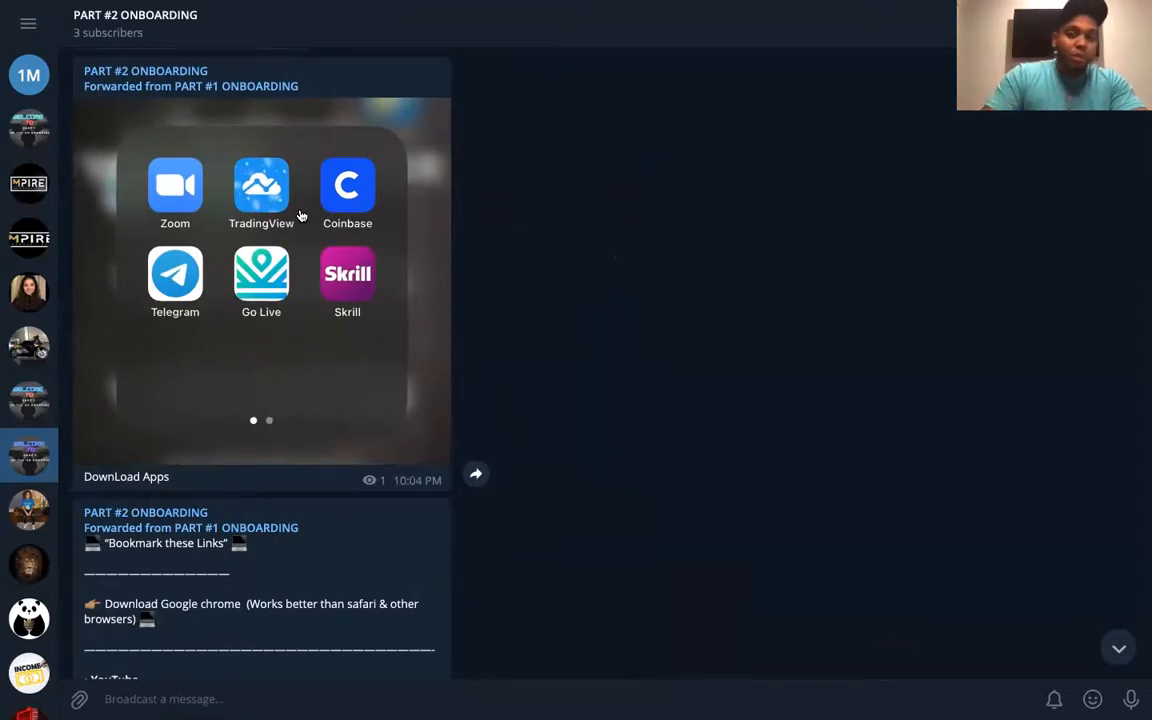
{"action": "mouse_move", "coordinate": [311, 247]}
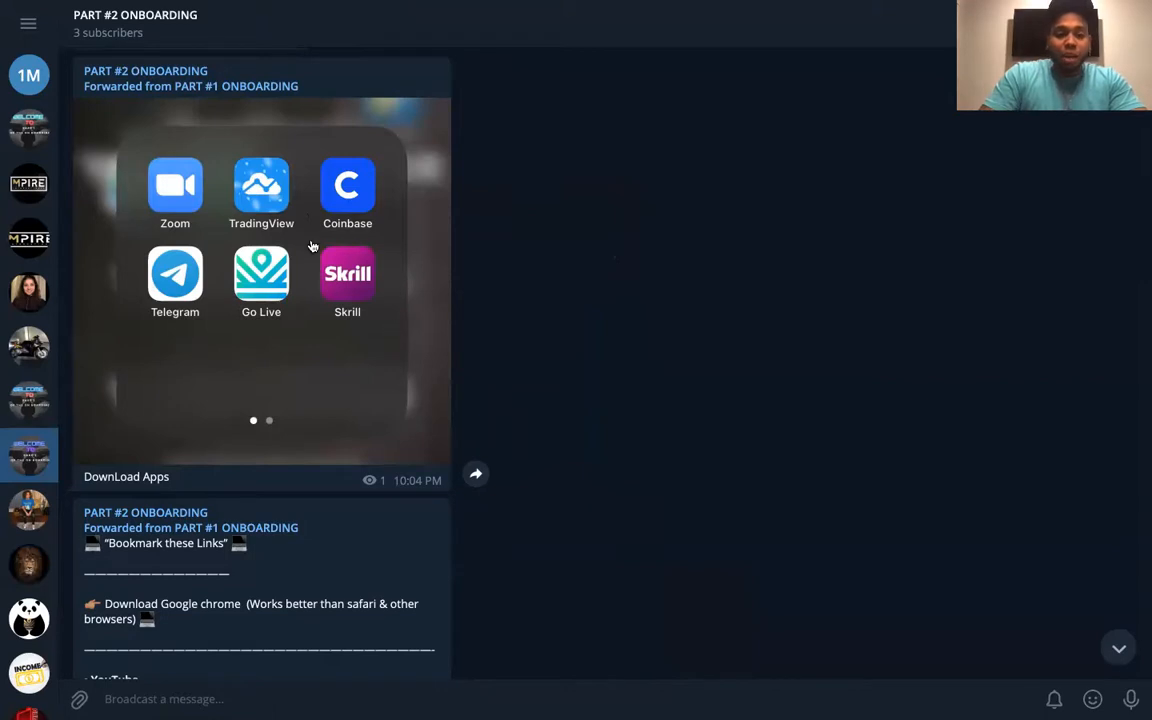
{"action": "scroll", "scroll_direction": "down", "scroll_amount": 3}
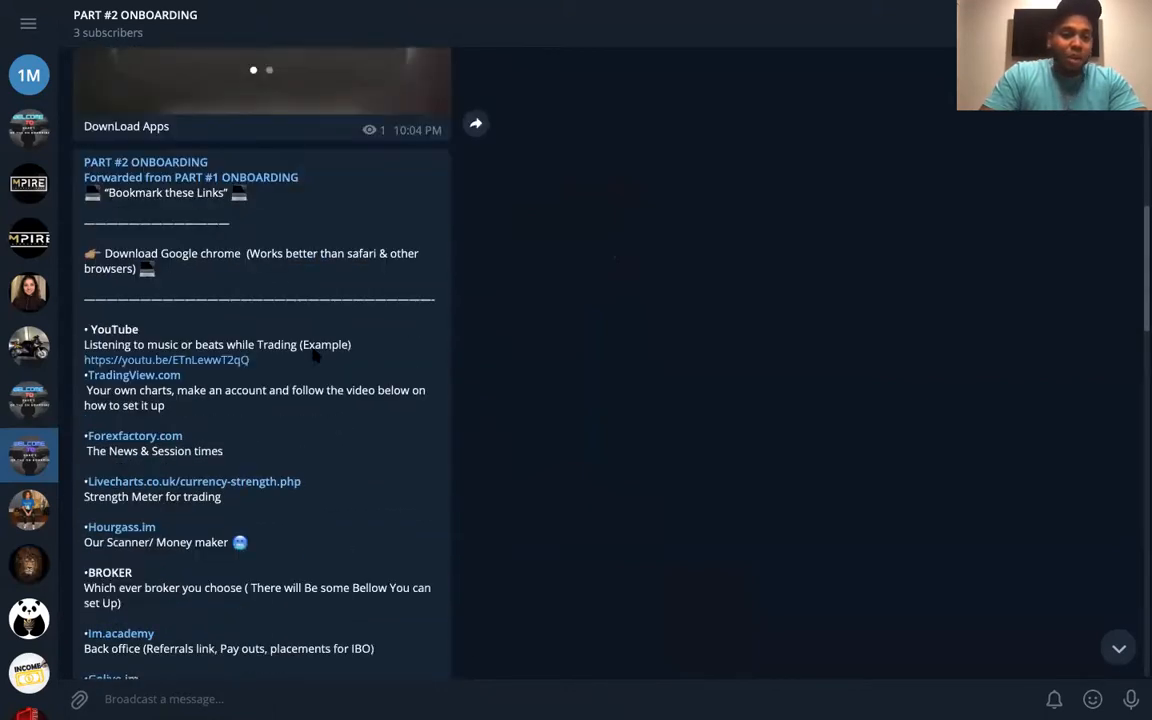
{"action": "scroll", "scroll_direction": "down", "scroll_amount": 3}
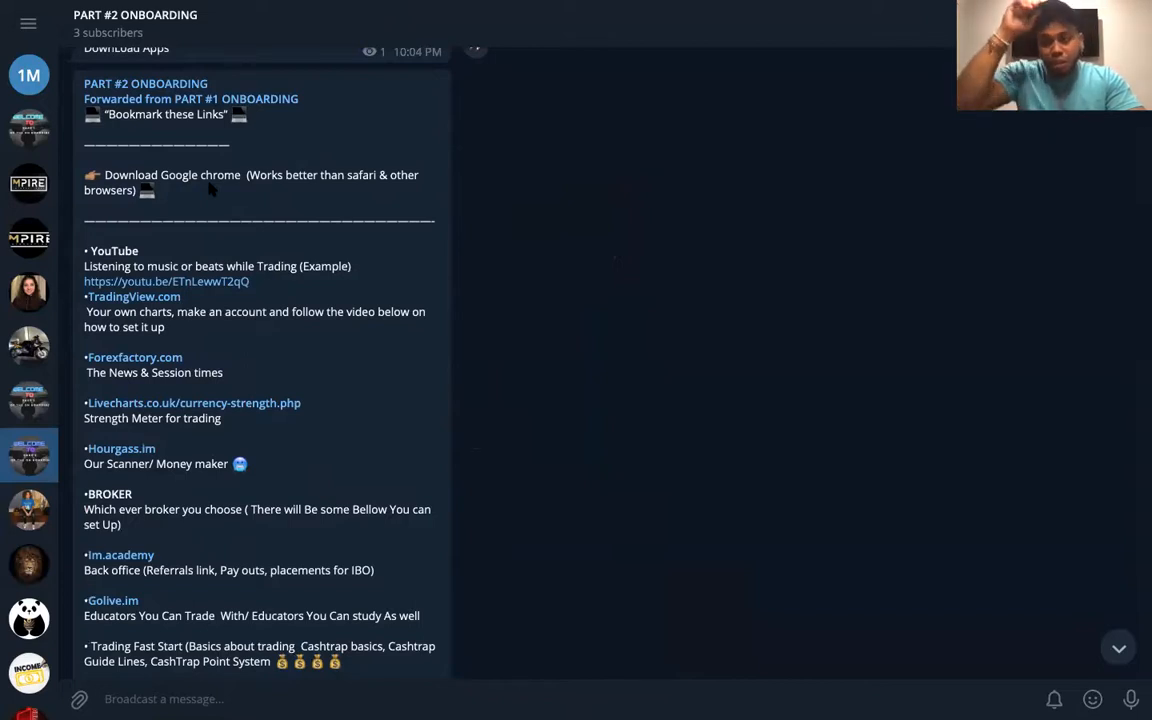
{"action": "scroll", "scroll_direction": "down", "scroll_amount": 3}
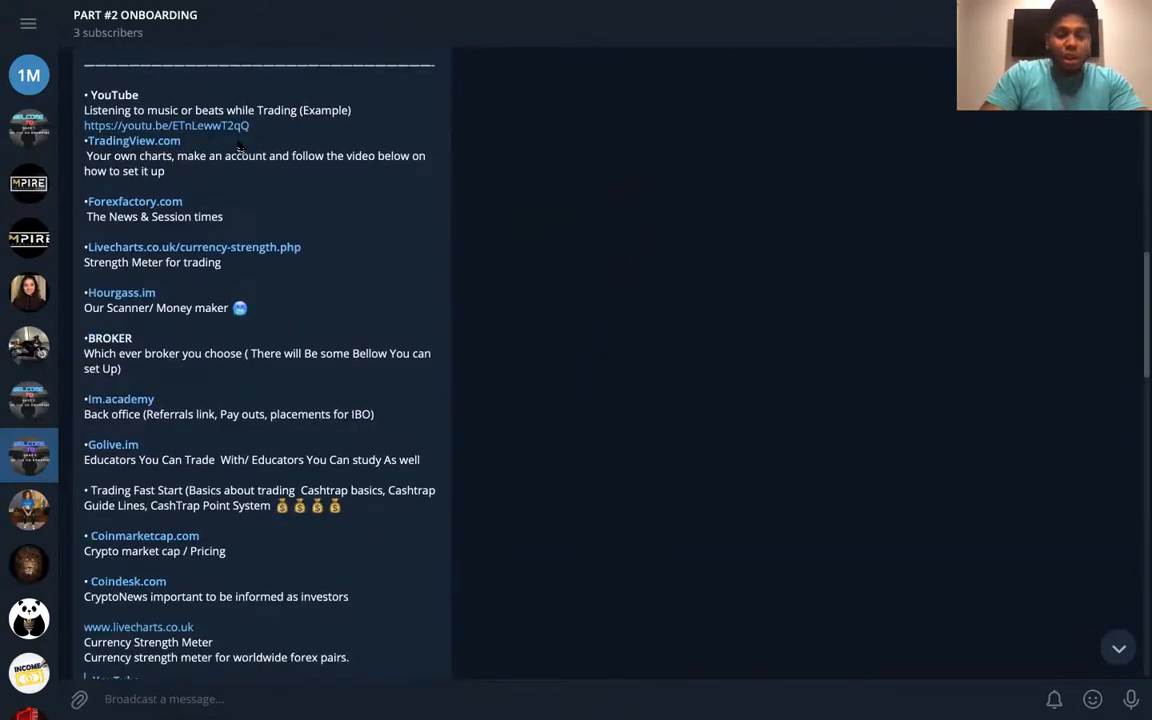
{"action": "scroll", "scroll_direction": "down", "scroll_amount": 3}
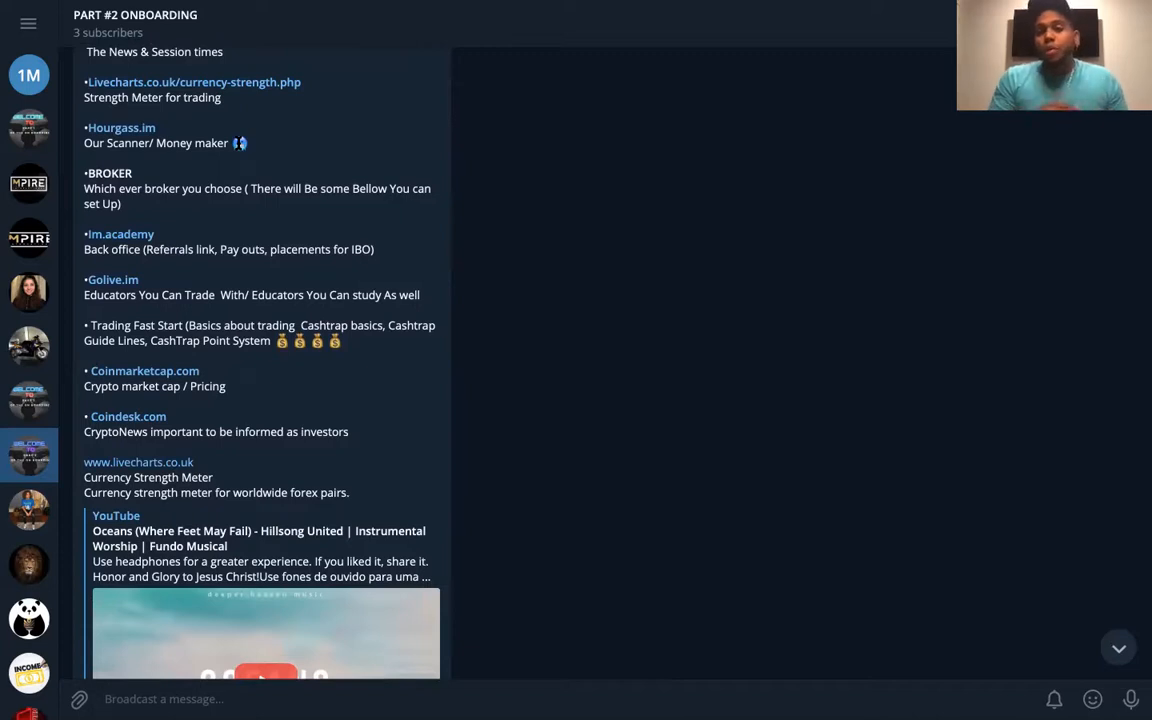
{"action": "scroll", "scroll_direction": "down", "scroll_amount": 3}
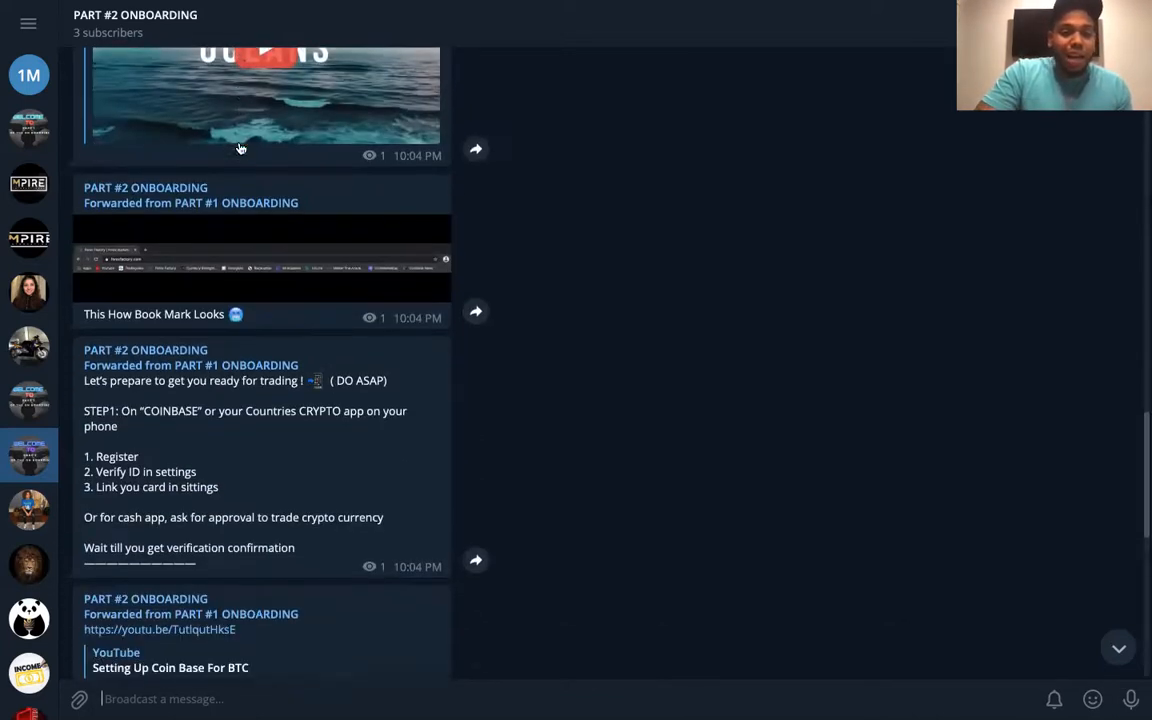
{"action": "scroll", "scroll_direction": "down", "scroll_amount": 3}
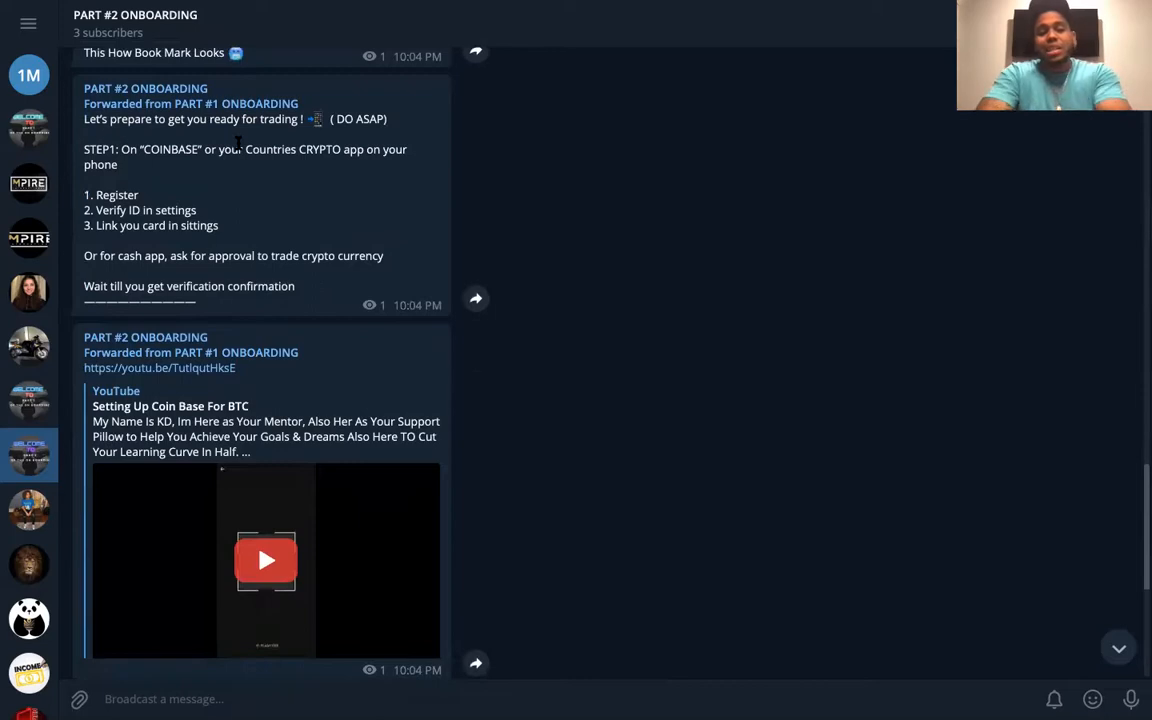
{"action": "scroll", "scroll_direction": "down", "scroll_amount": 3}
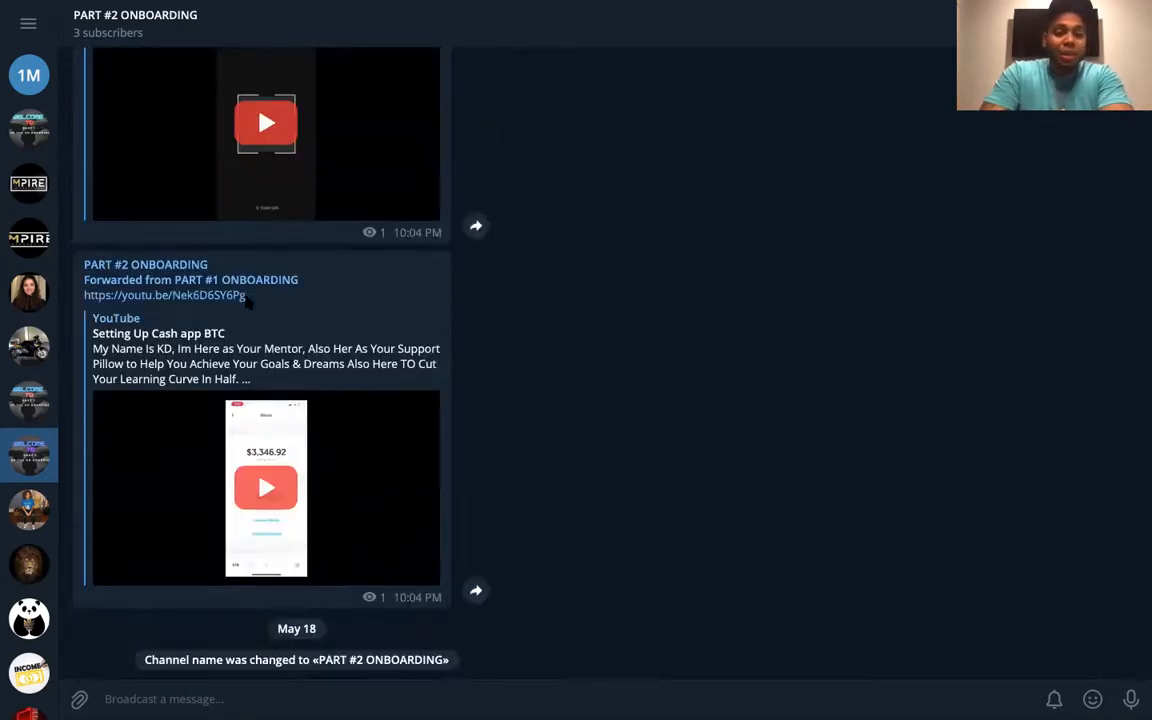